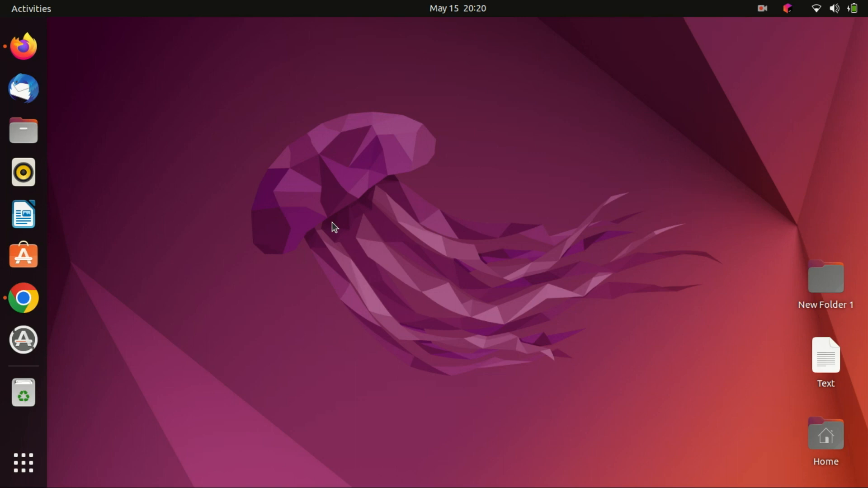
# Launch Firefox from the dock.
pyautogui.click(24, 45)
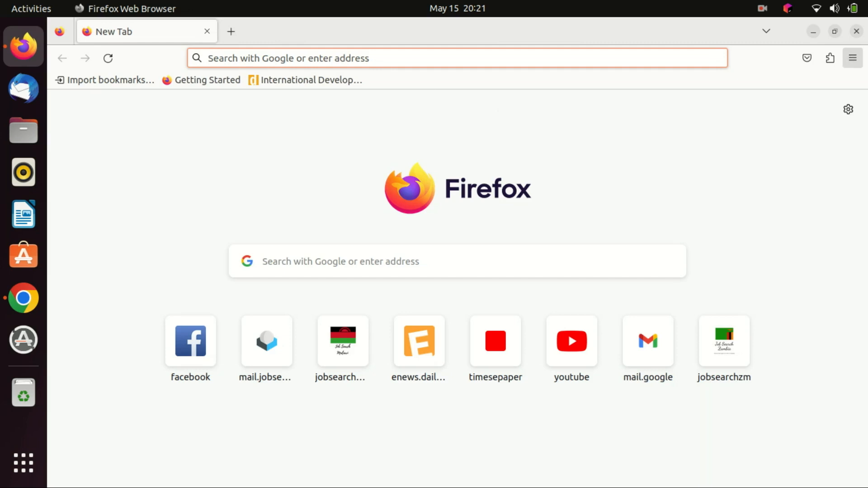
# Show Firefox's main application menu from the toolbar.
pyautogui.click(851, 58)
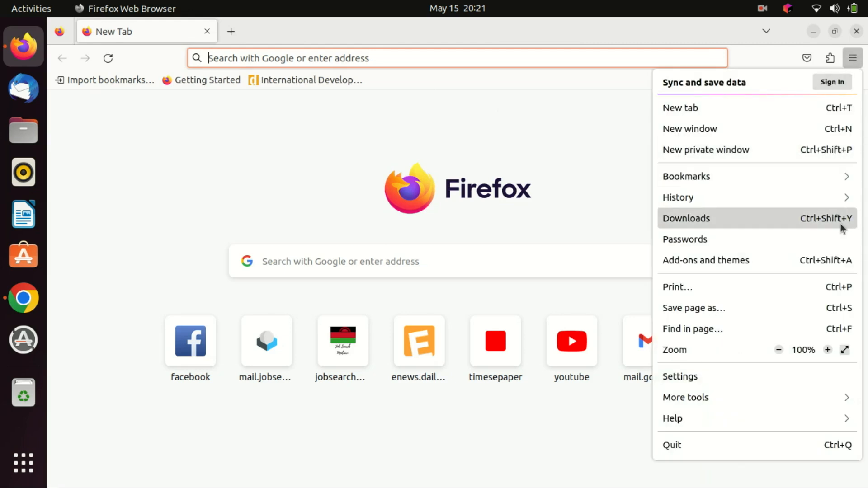
pyautogui.moveTo(782, 287)
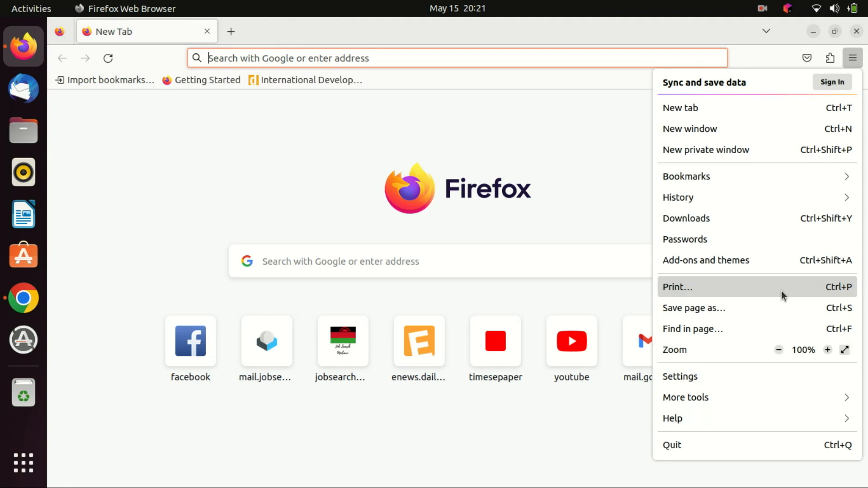
pyautogui.moveTo(793, 276)
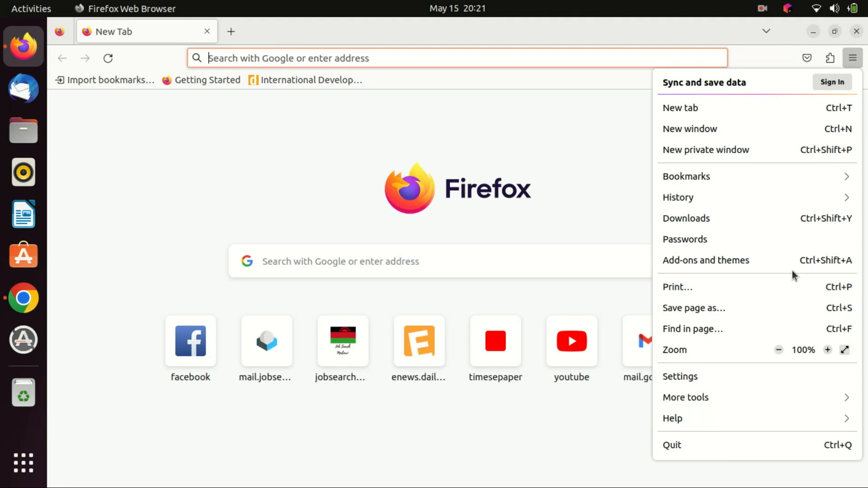
pyautogui.moveTo(794, 276)
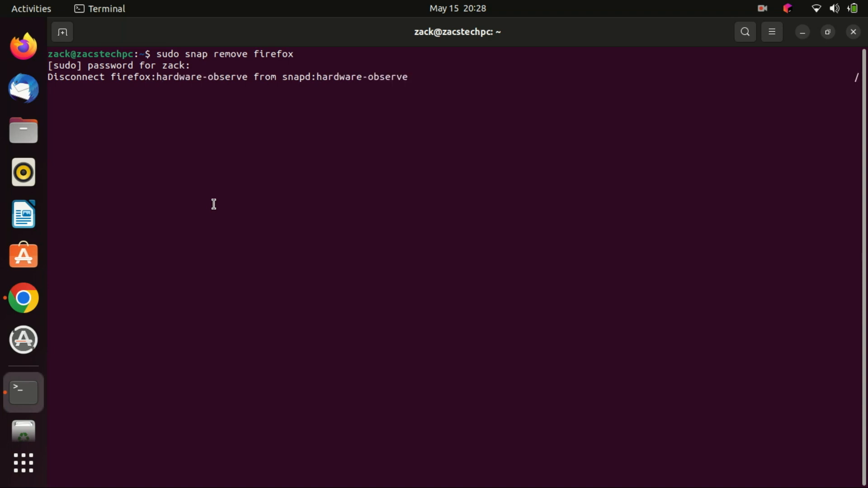
# Remove the Firefox snap with 'sudo snap remove firefox' via the terminal context menu.
pyautogui.rightClick(213, 203)
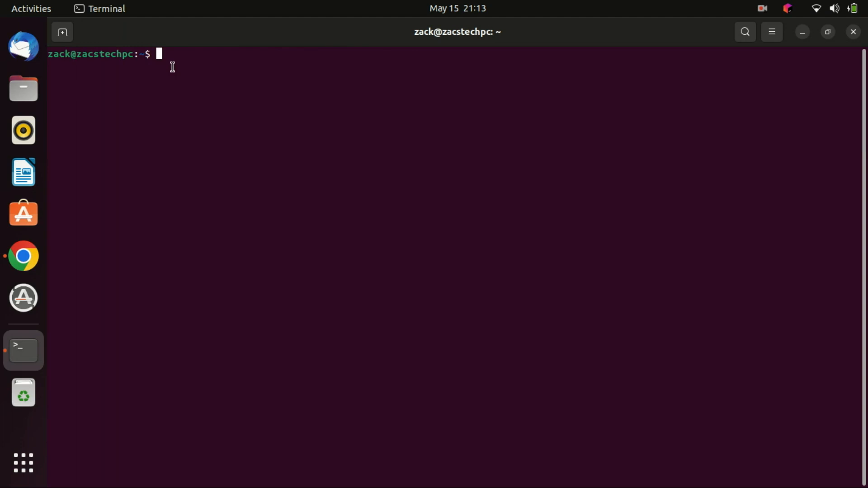
# Write /etc/apt/preferences.d/mozilla-firefox pinning LP-PPA-mozillateam at Pin-Priority 1001.
pyautogui.write("echo 'Package: *")
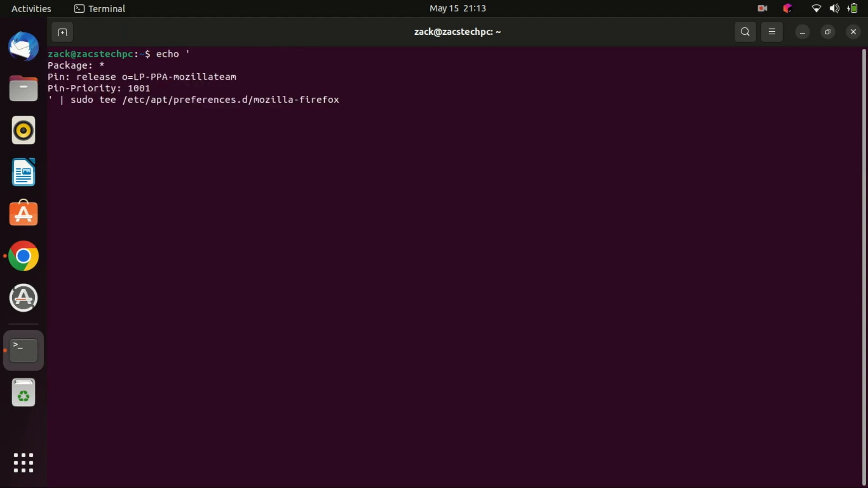
pyautogui.press('Return')
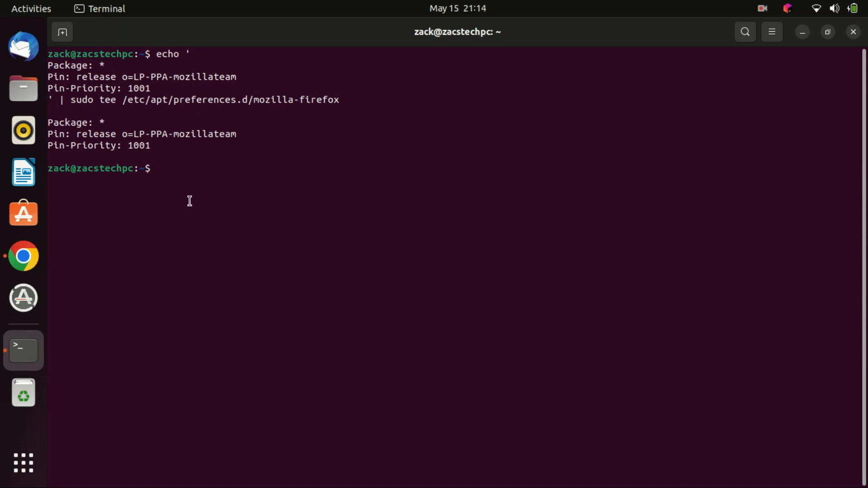
pyautogui.rightClick(190, 200)
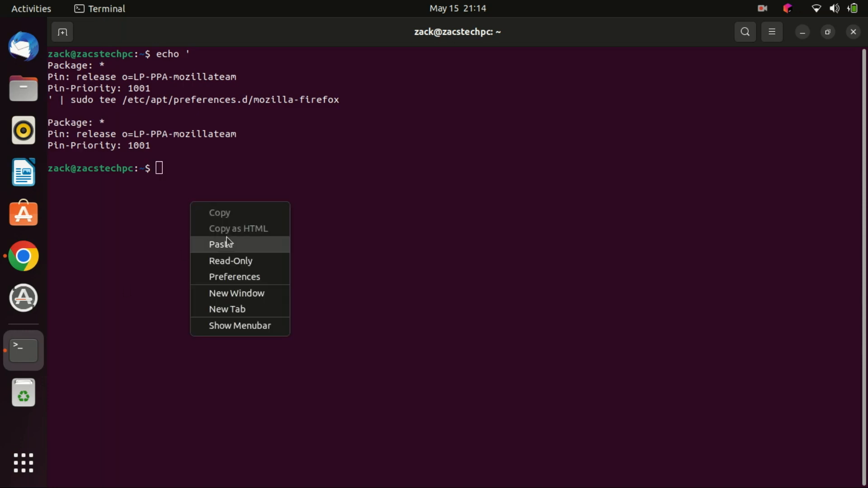
# Allow LP-PPA-mozillateam in unattended upgrades and start 'sudo apt install firefox'.
pyautogui.click(220, 244)
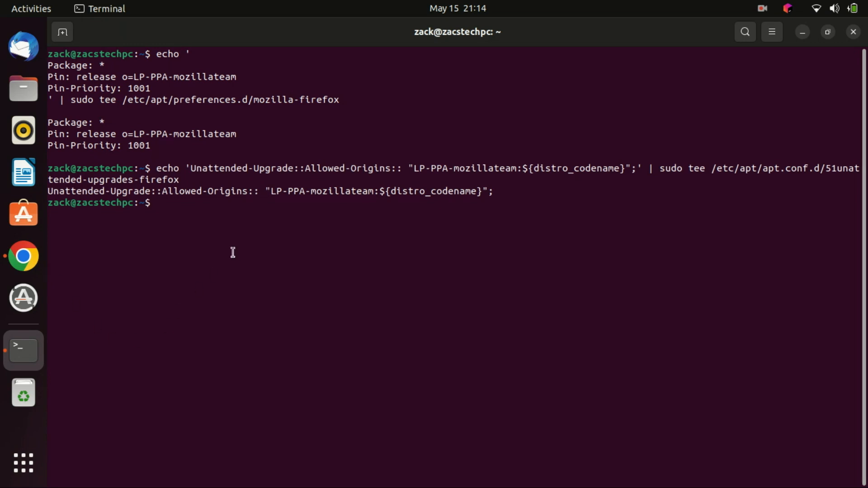
pyautogui.write('sudo apt install firefox')
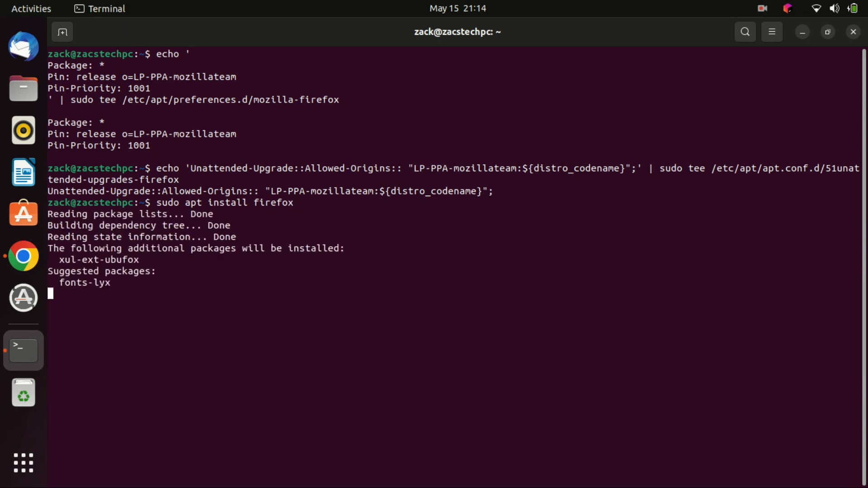
# Confirm with 'y' so Firefox 113.0.1 and xul-ext-ubufox install from the PPA.
pyautogui.write('you want to continue? [Y/n] y')
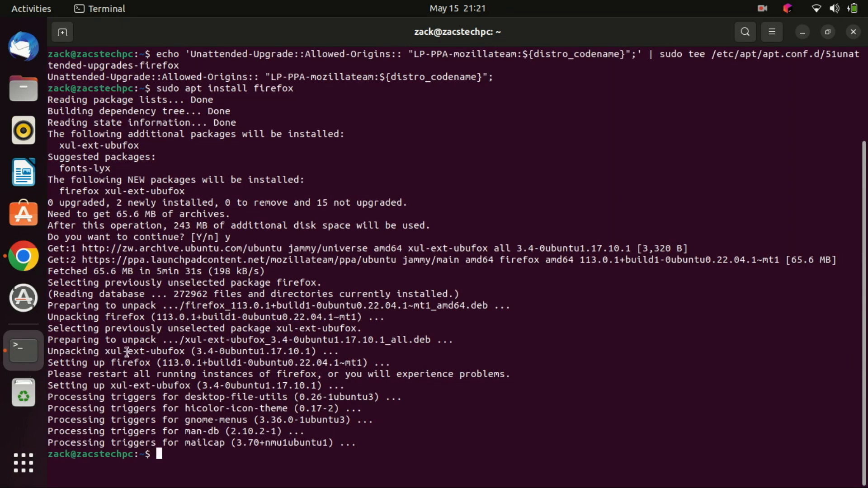
pyautogui.write('c')
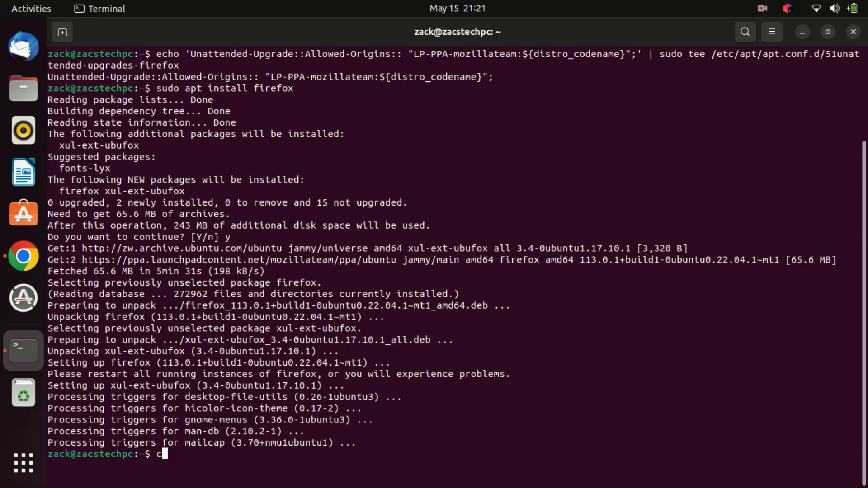
pyautogui.write('ld')
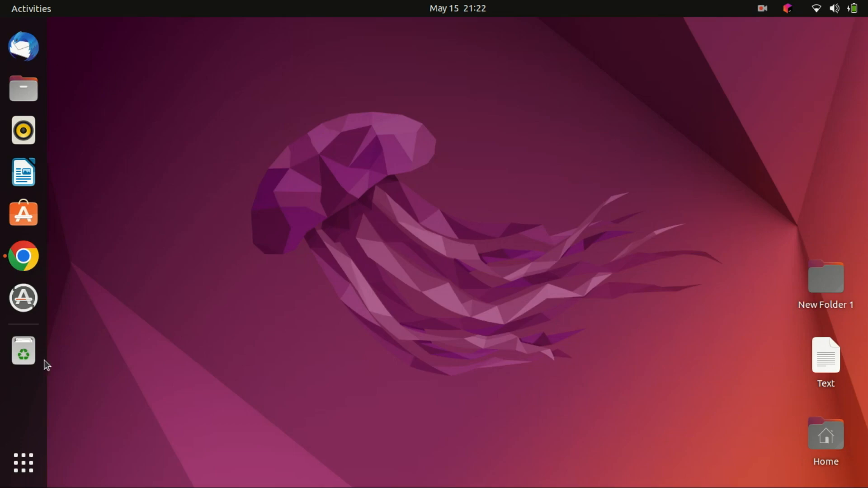
# Show the grid of all installed applications from the dock.
pyautogui.click(23, 463)
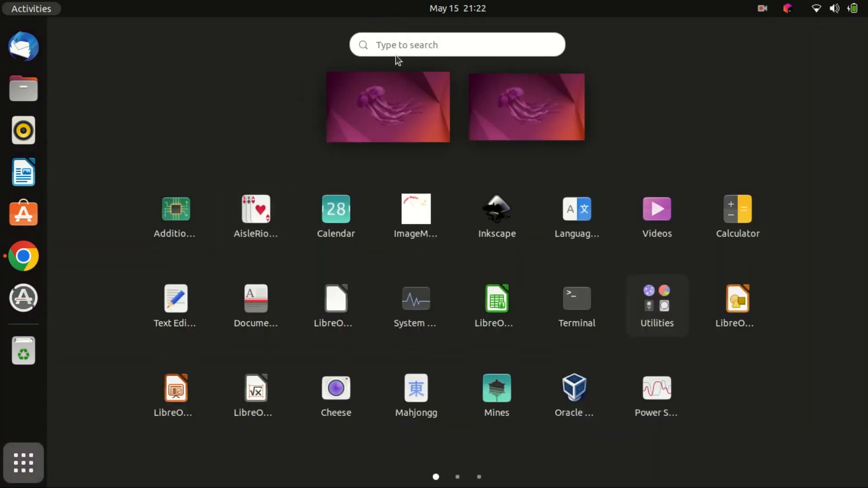